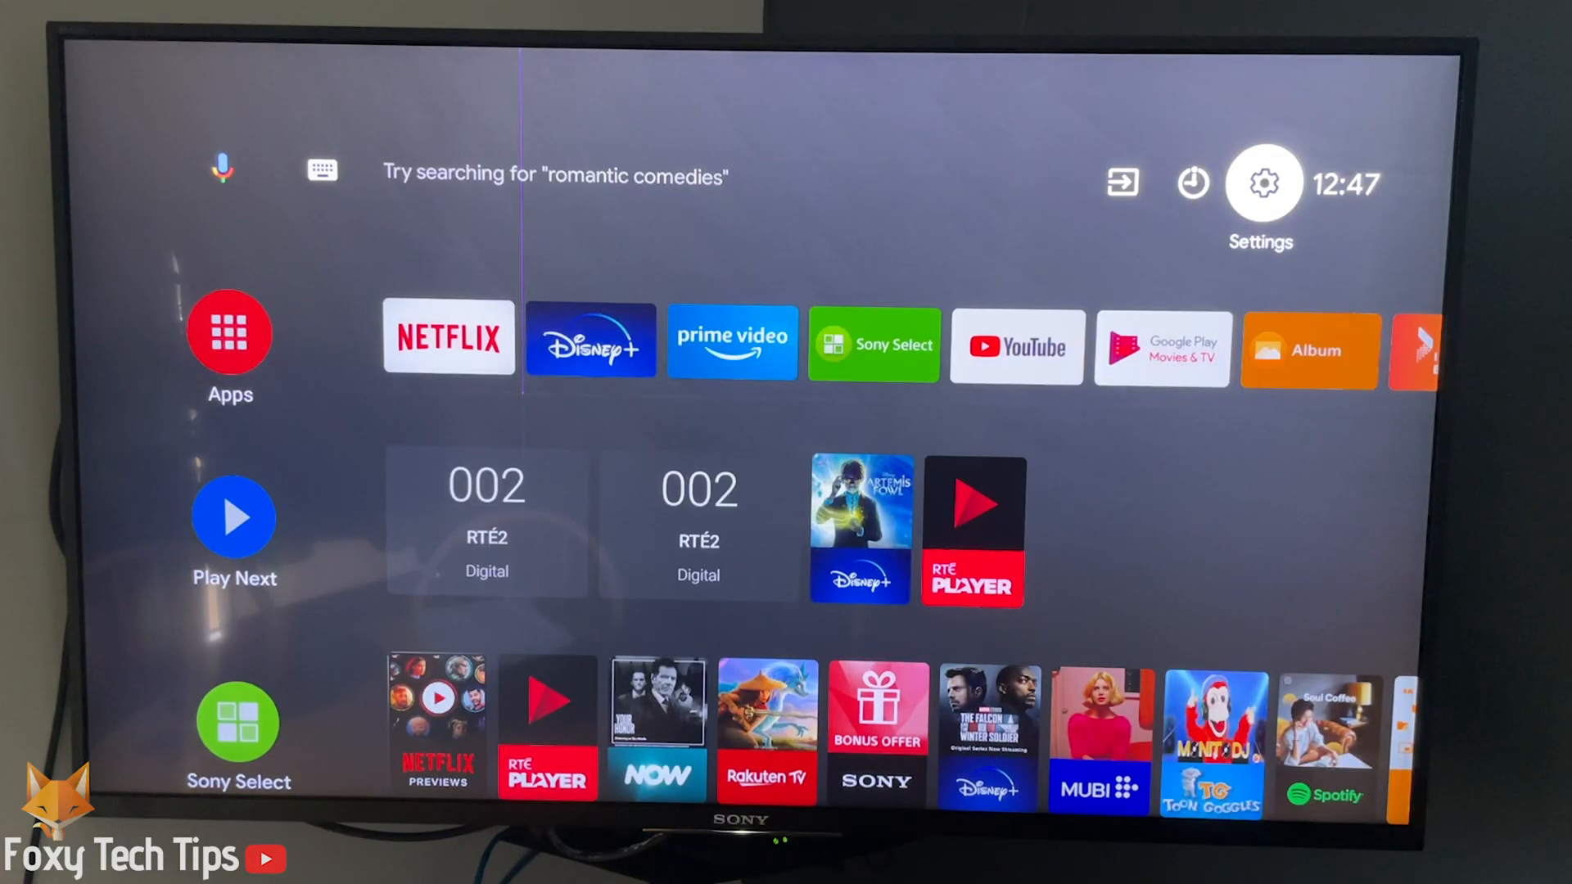
Step: Go to Settings > External inputs > Manage inputs and scroll down to HDMI 3/ARC
click(1276, 60)
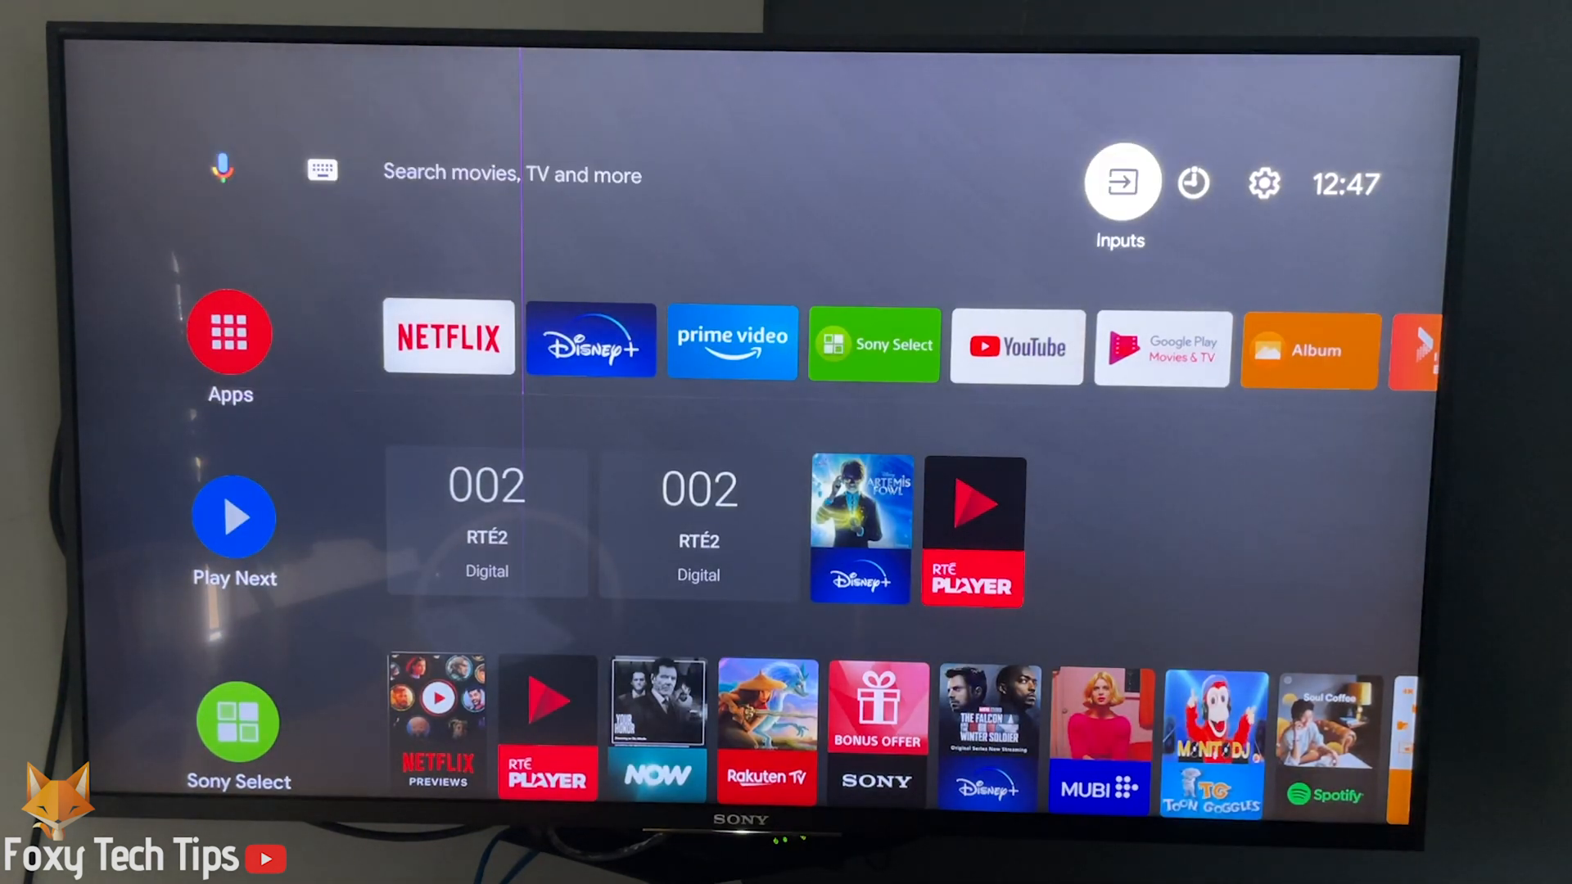
mouse_move(1263, 183)
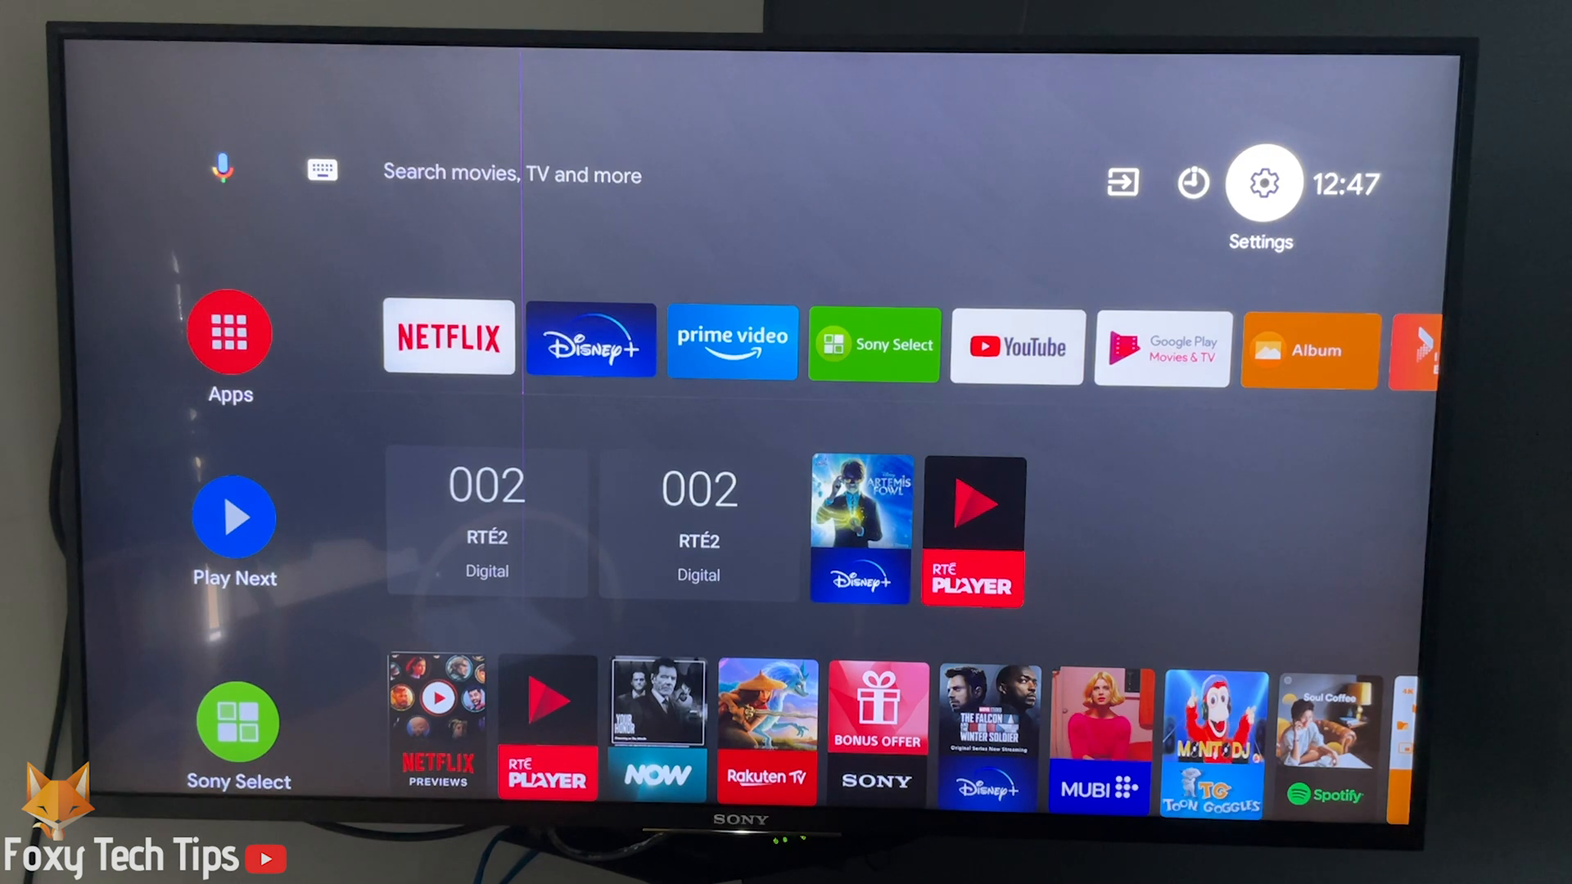
click(1263, 182)
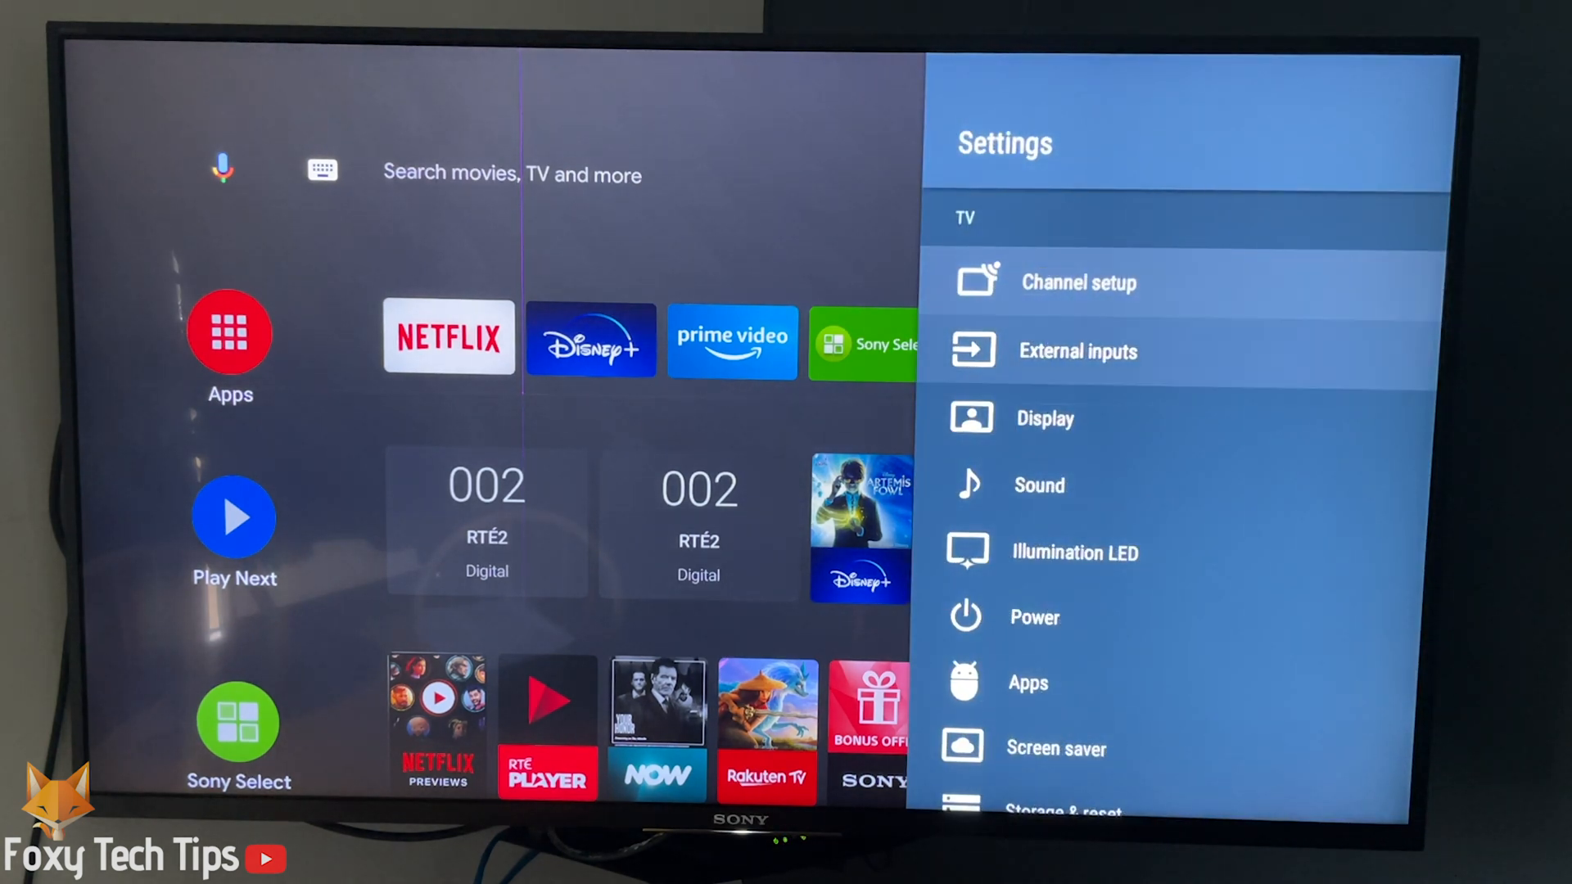
click(1077, 351)
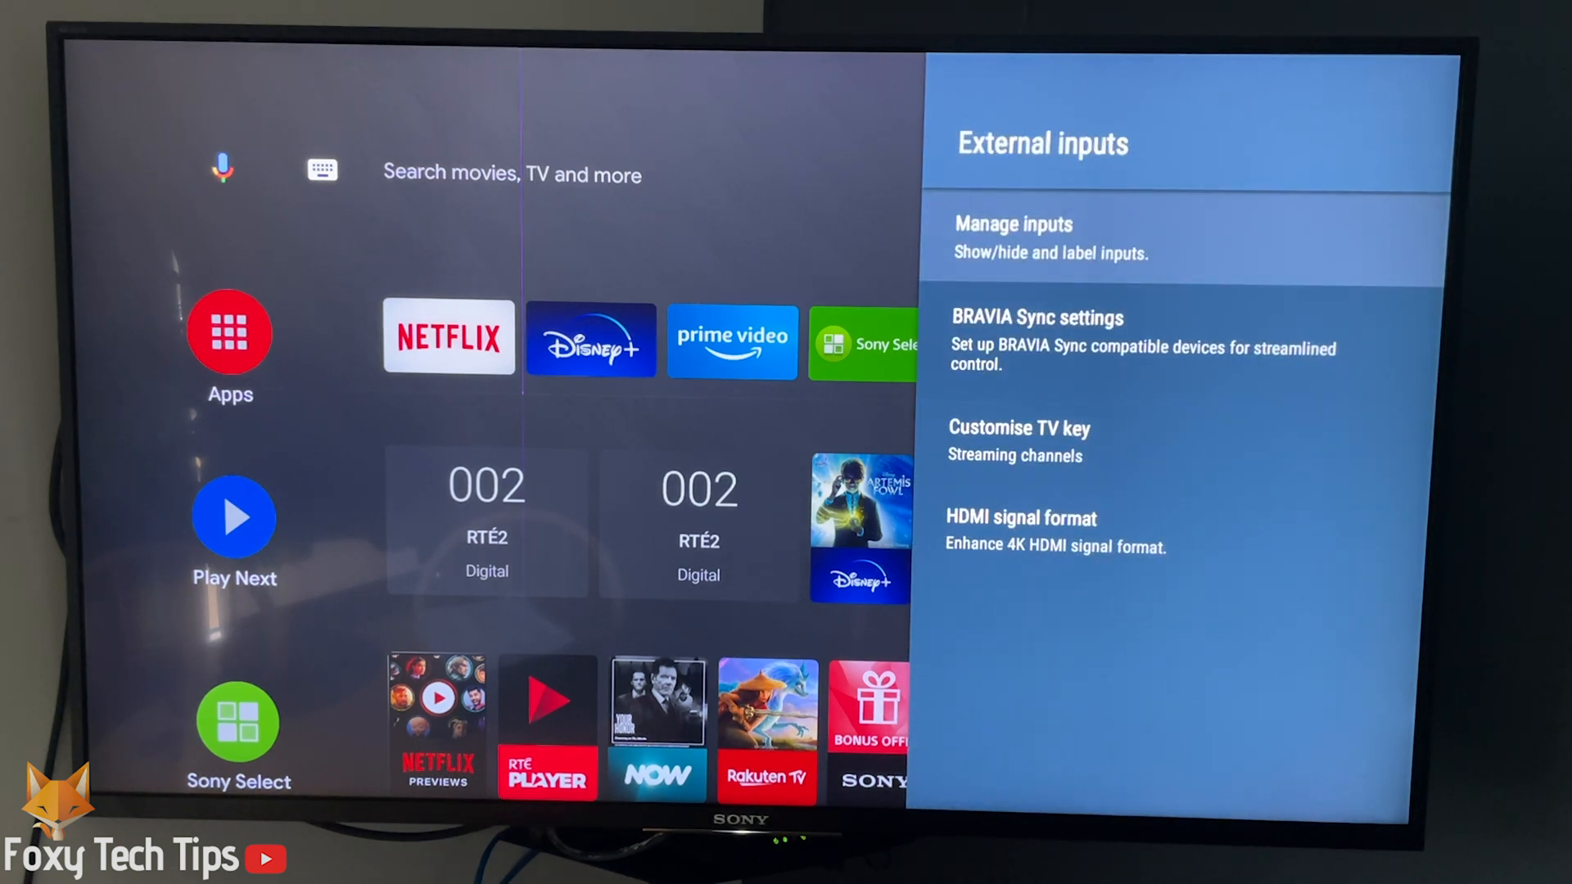
click(1013, 238)
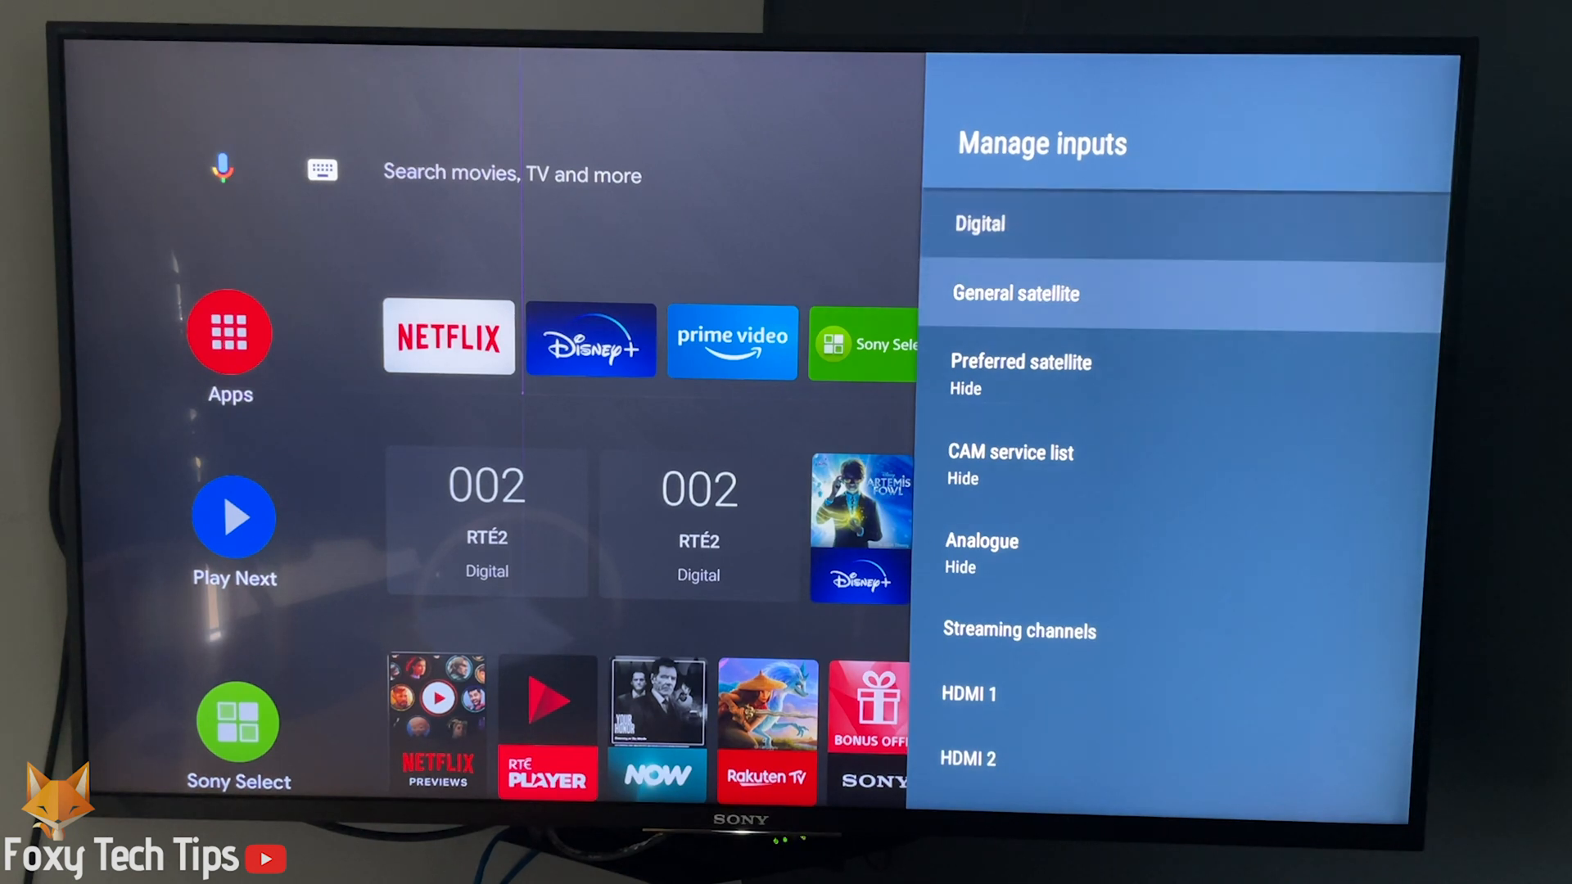
scroll(down, 3)
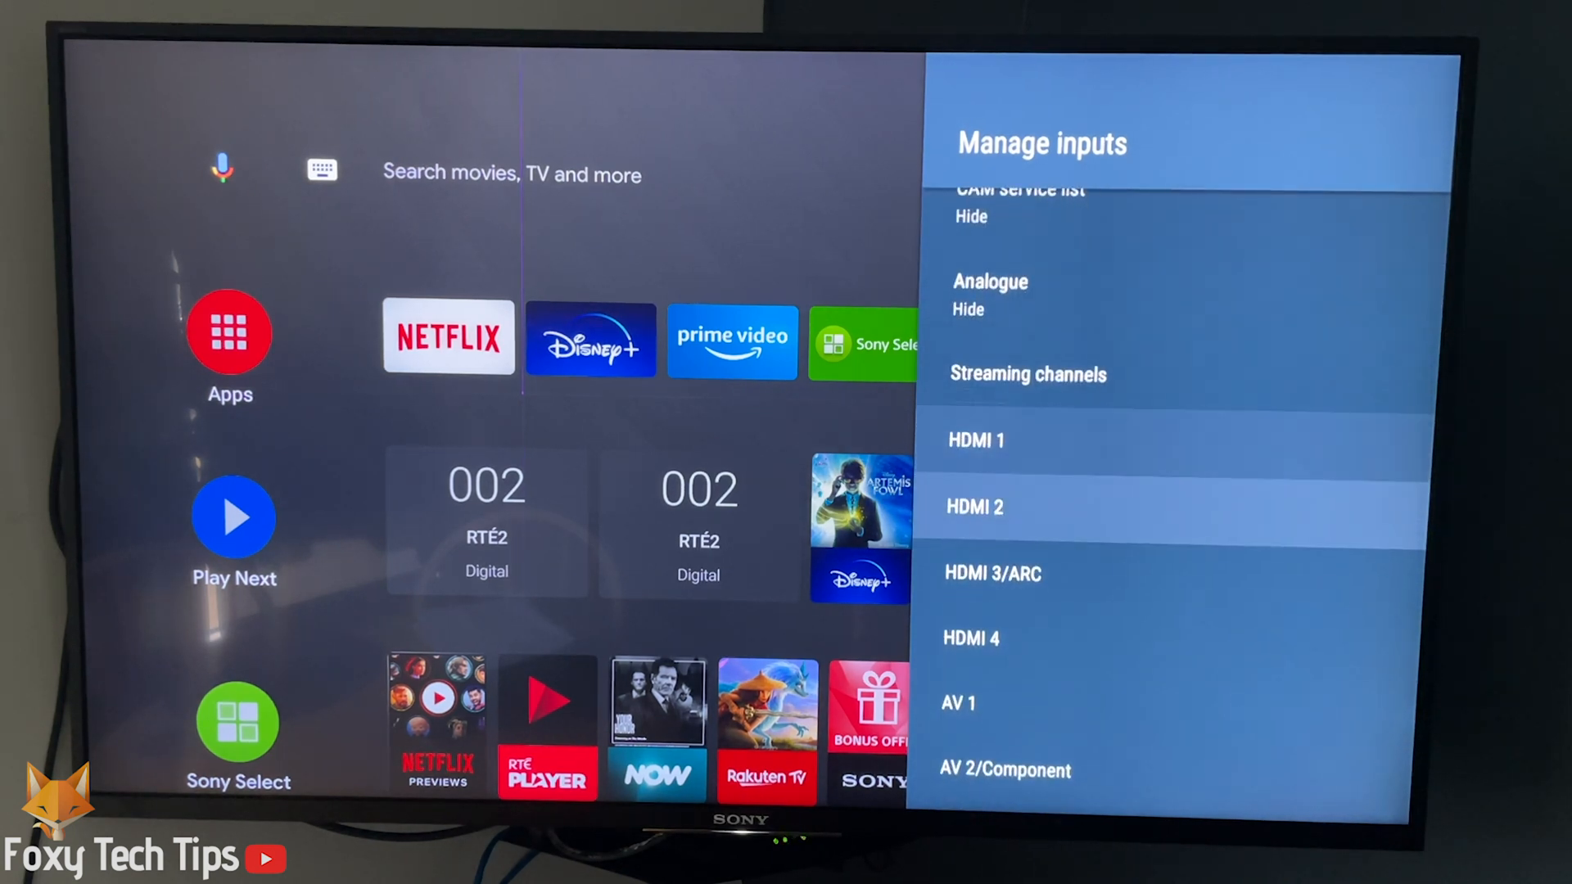
scroll(down, 3)
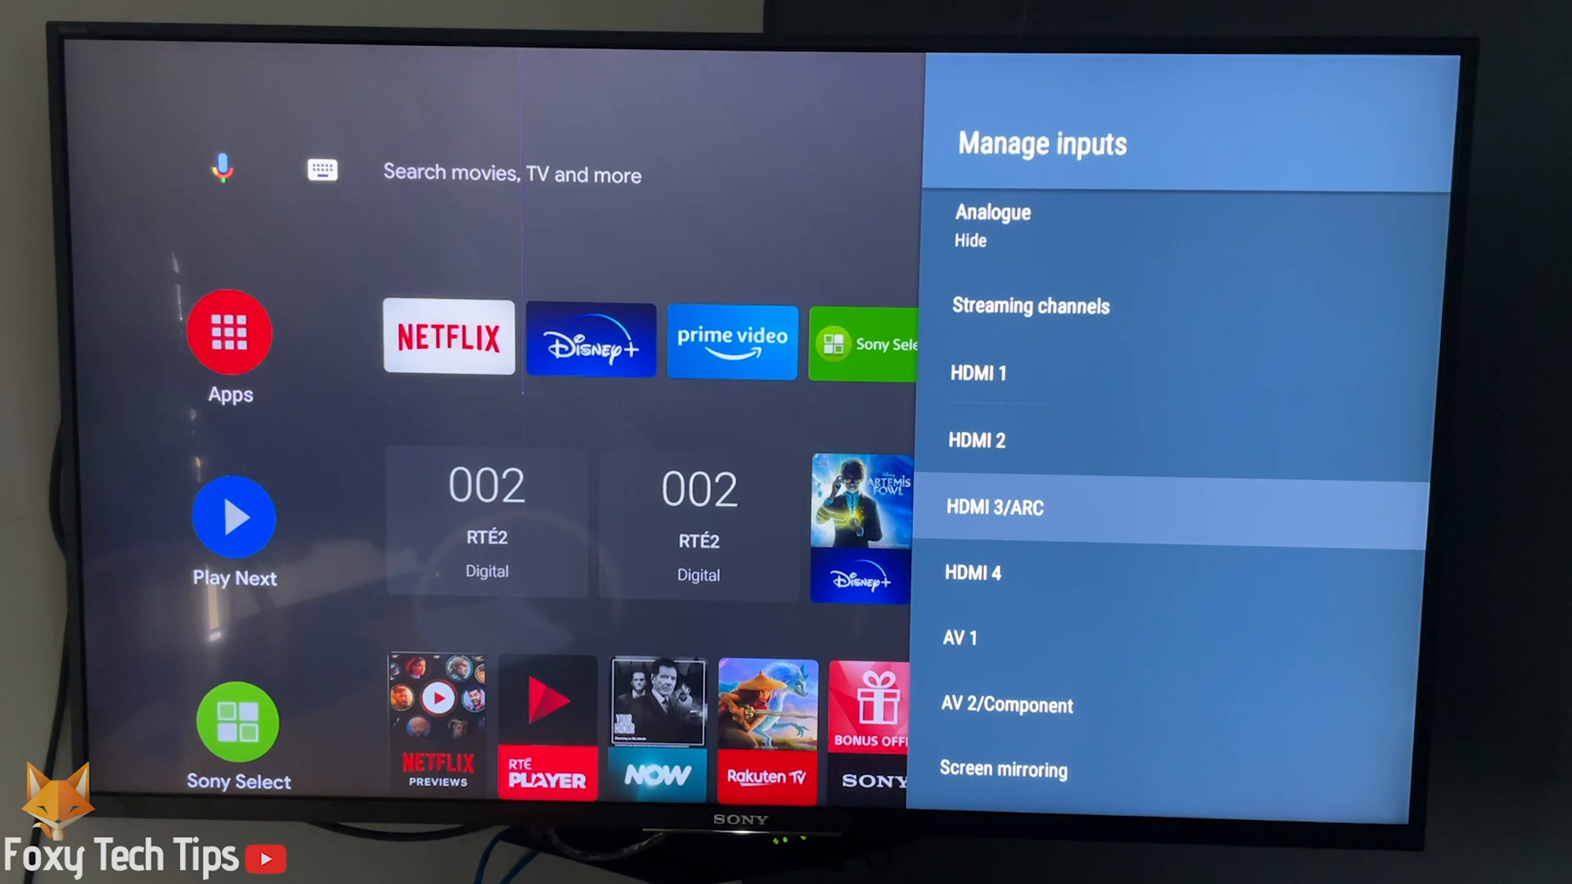
Step: Give HDMI 3/ARC a custom label, entering 'Xbox' via the keyboard suggestion
click(997, 507)
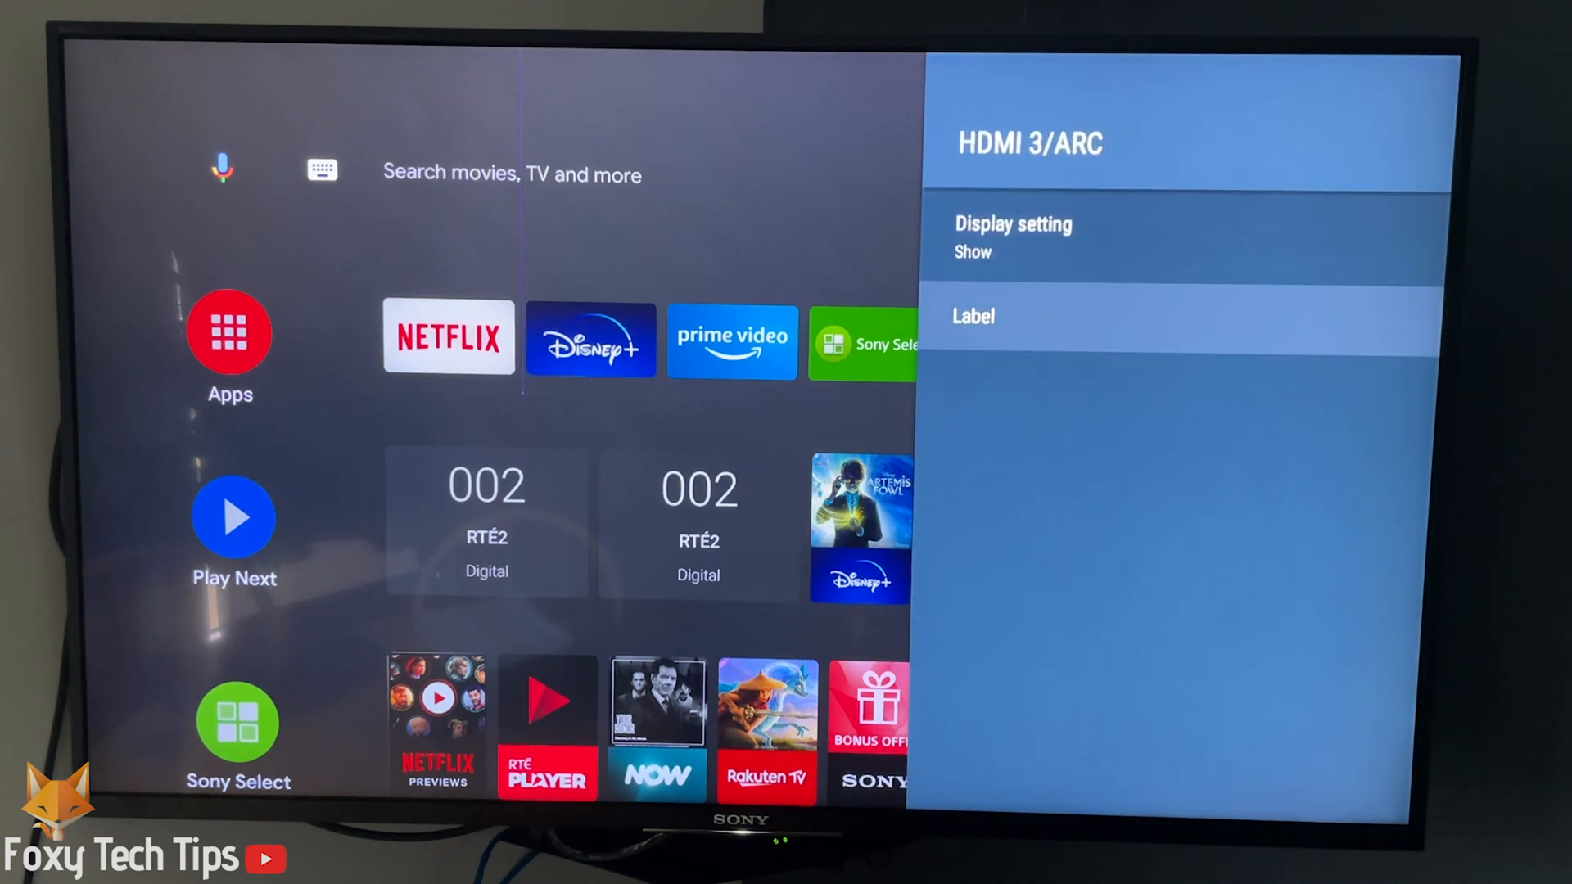
click(972, 316)
text(Xb)
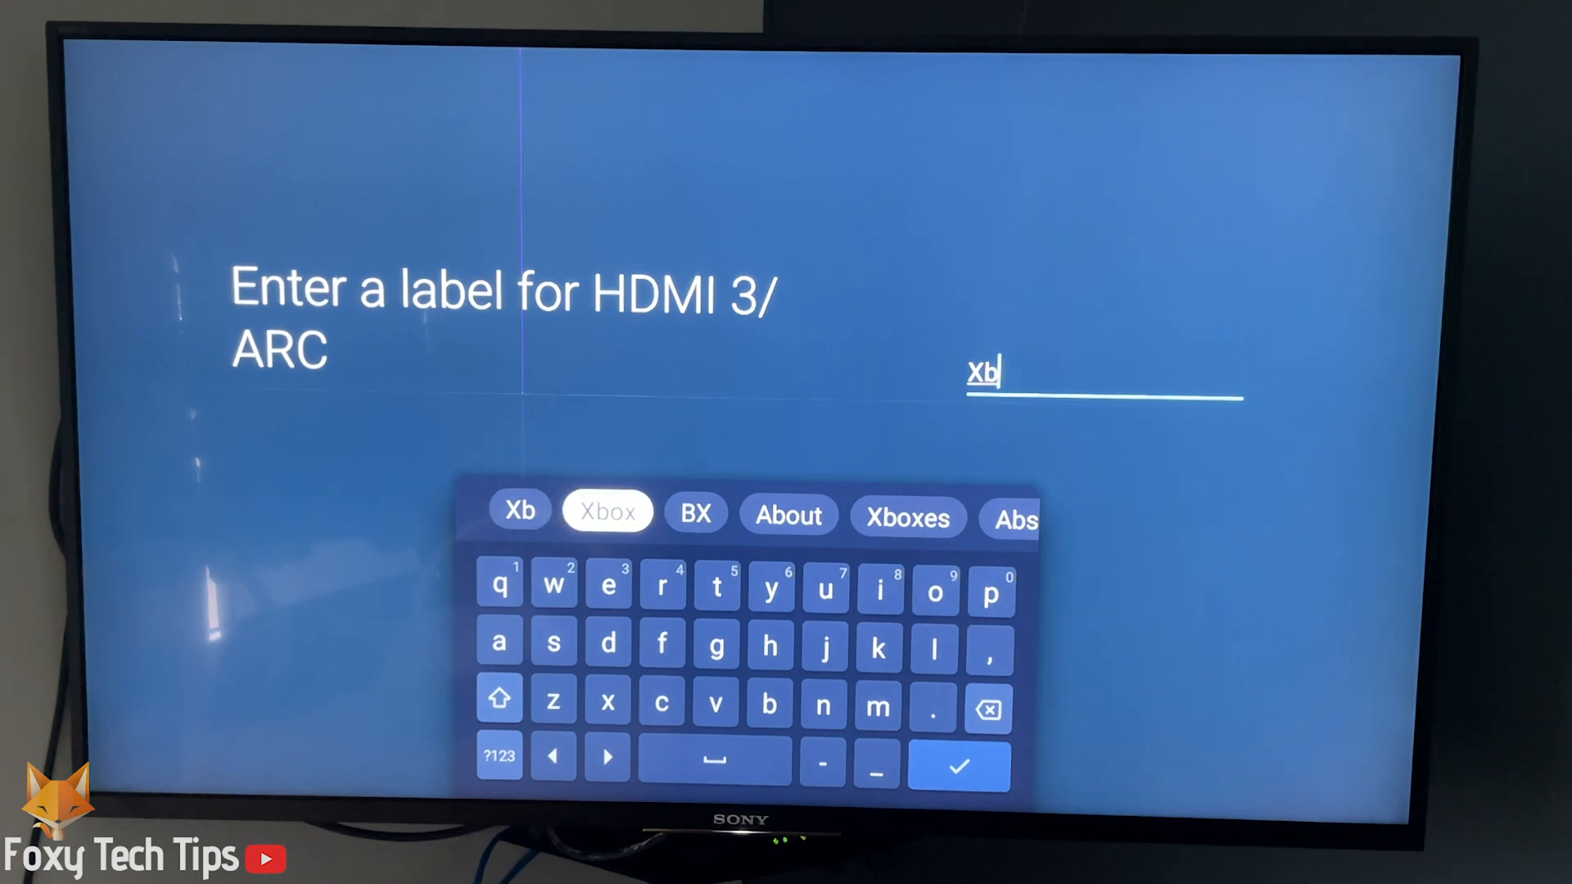
click(607, 511)
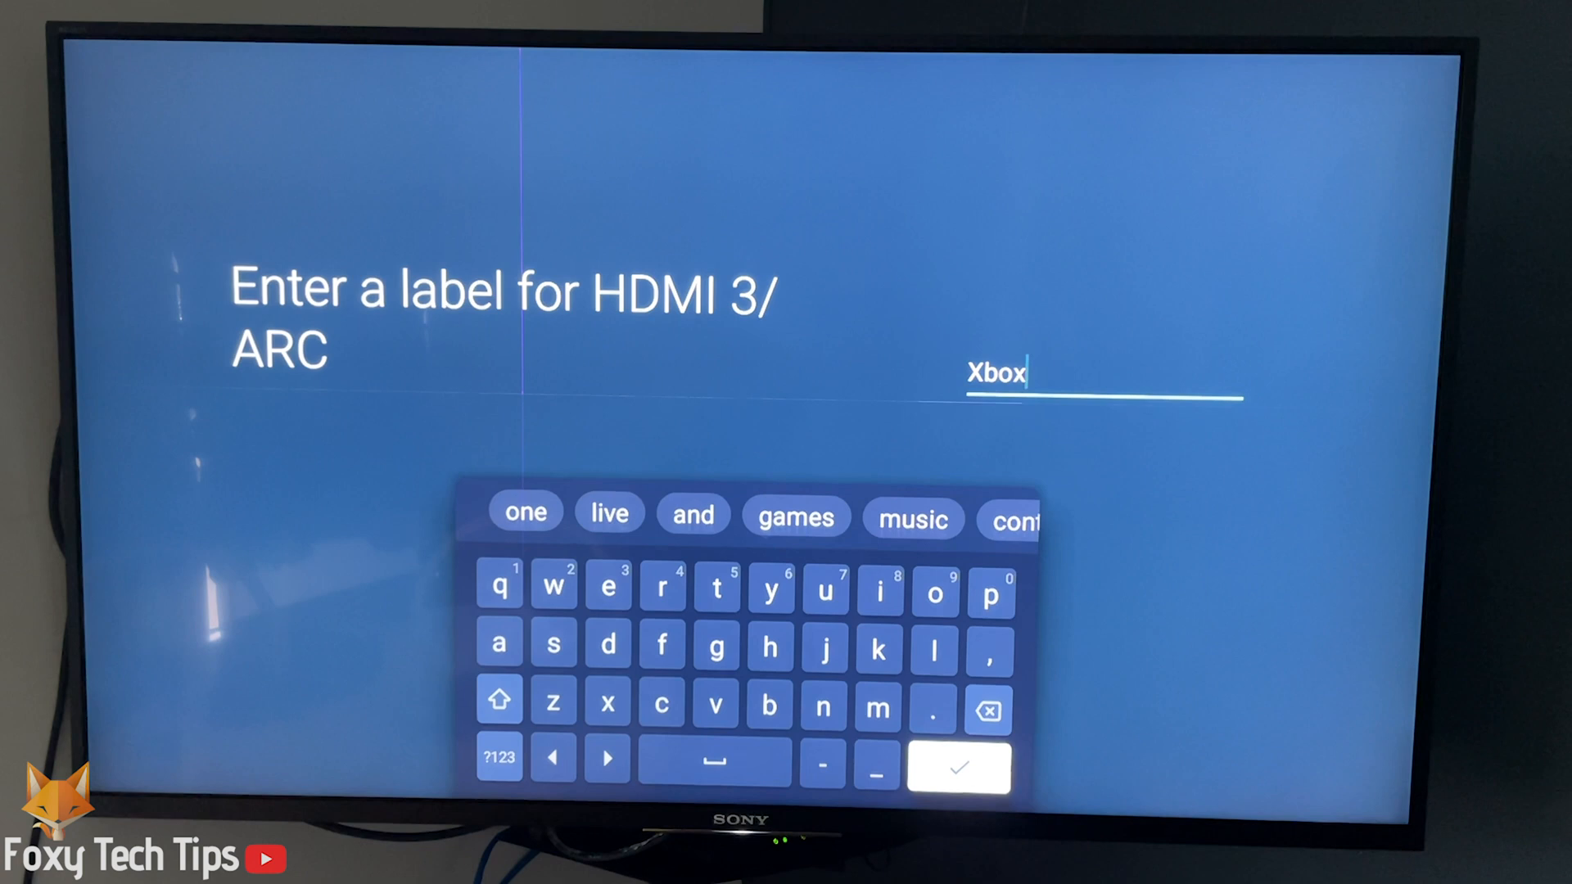
Step: Confirm 'Xbox' as the HDMI 3/ARC label and return to the home screen
click(959, 768)
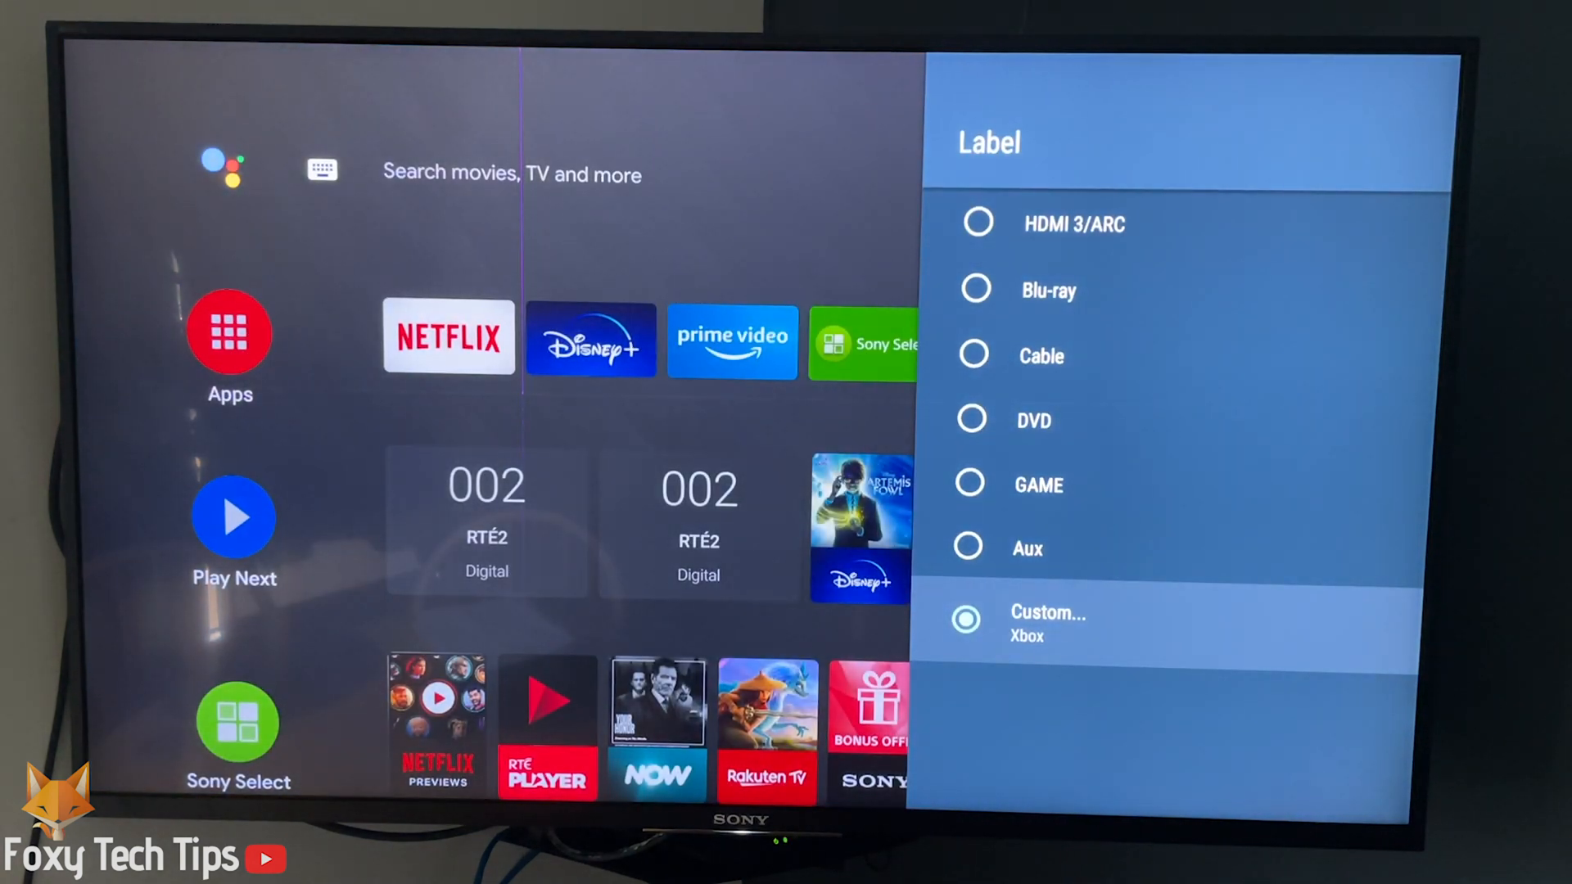
click(1073, 223)
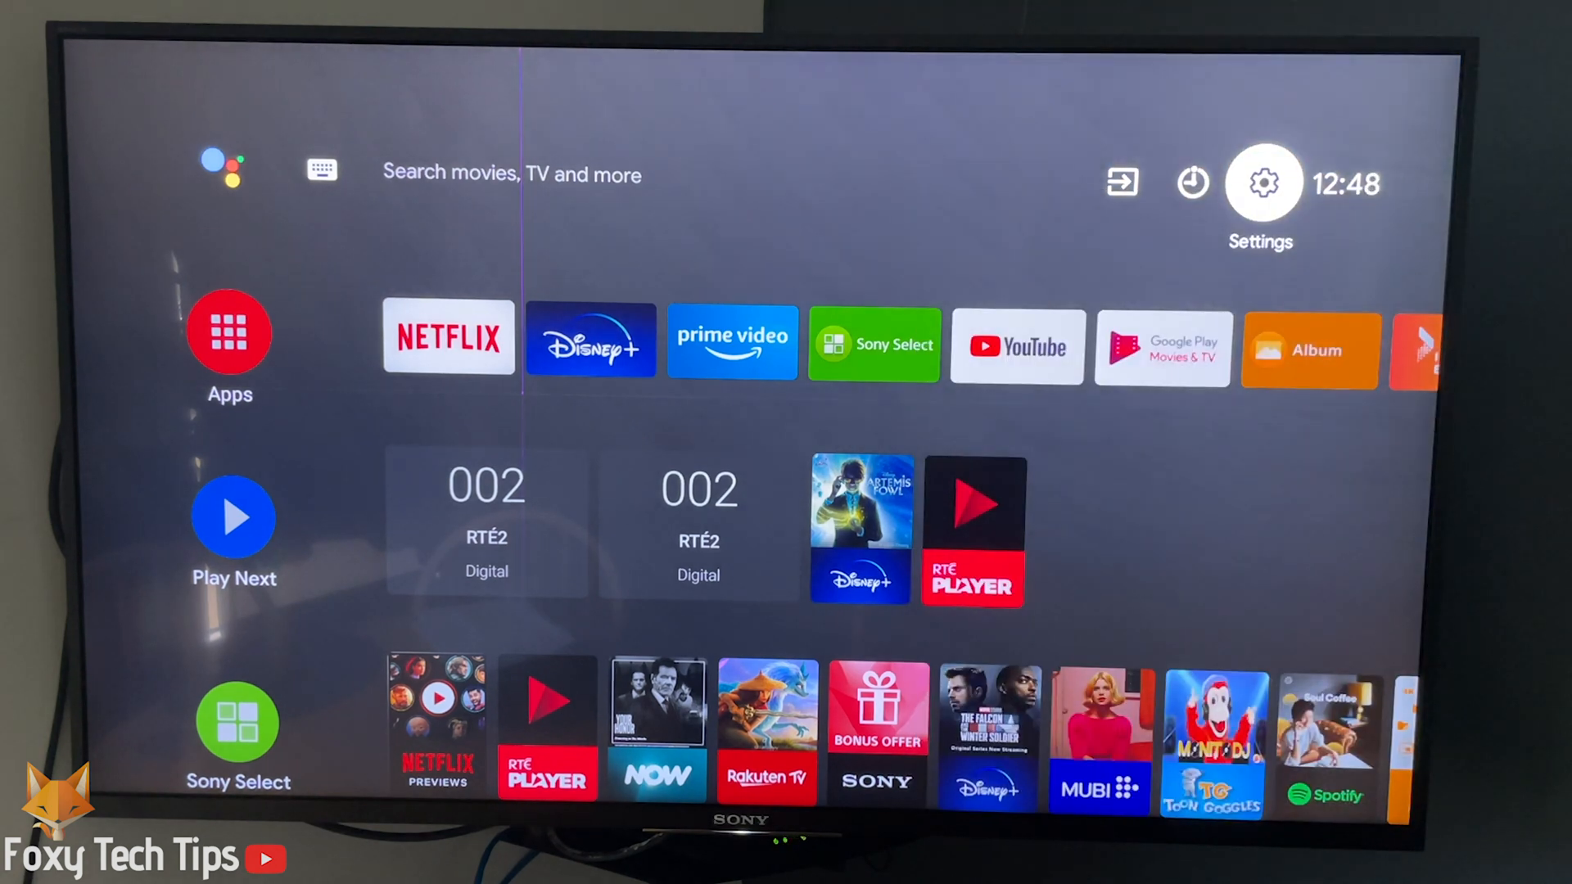
Step: Open the Inputs list and scroll to find the input shown as Xbox
click(1121, 183)
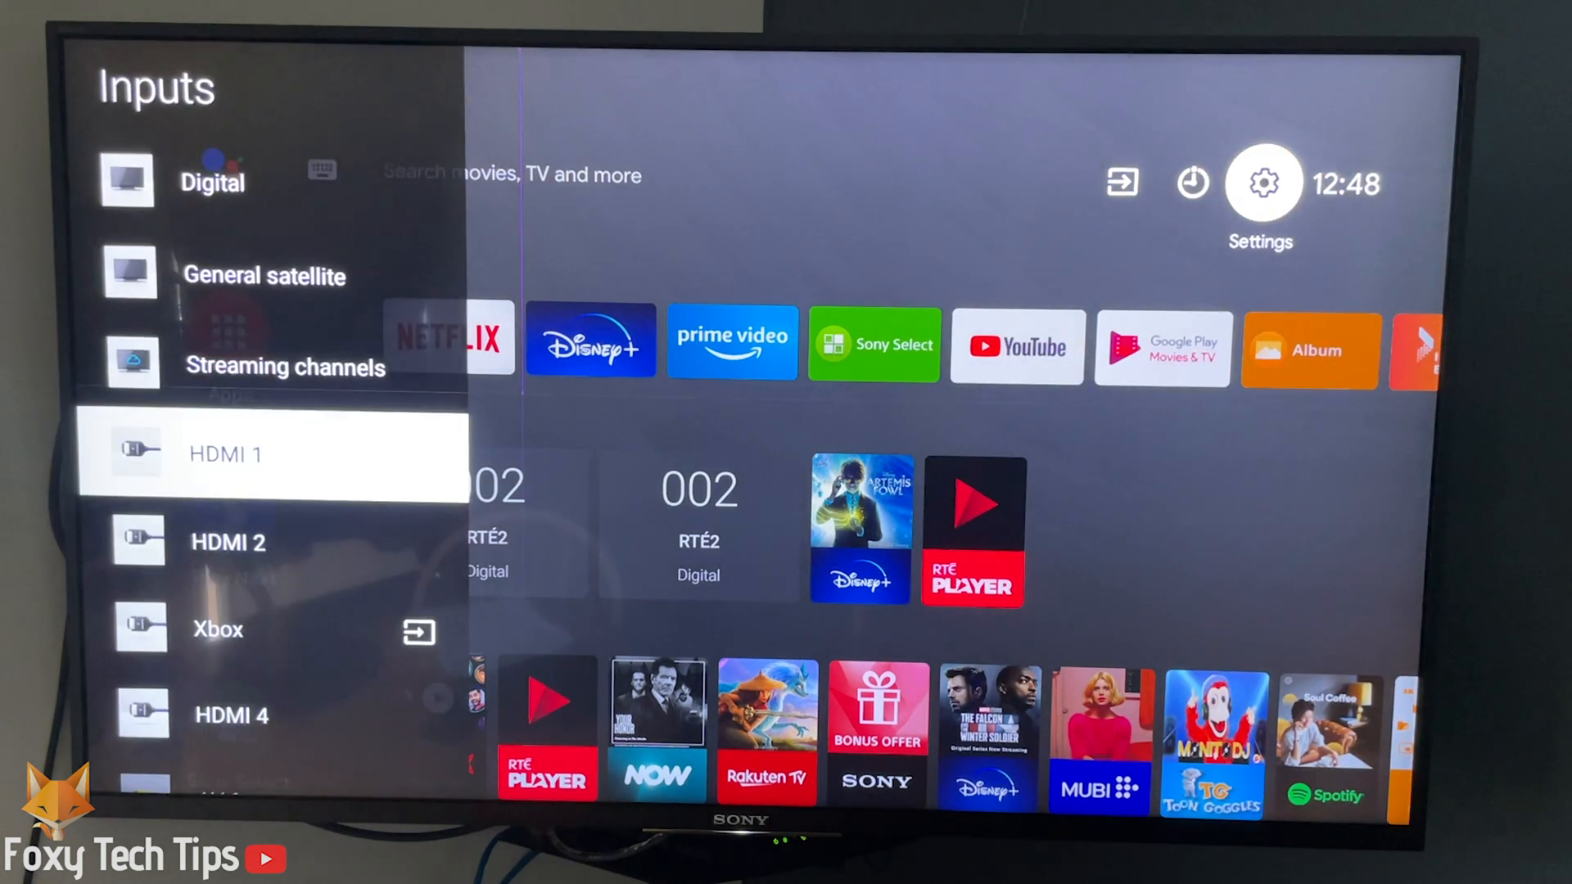
scroll(down, 3)
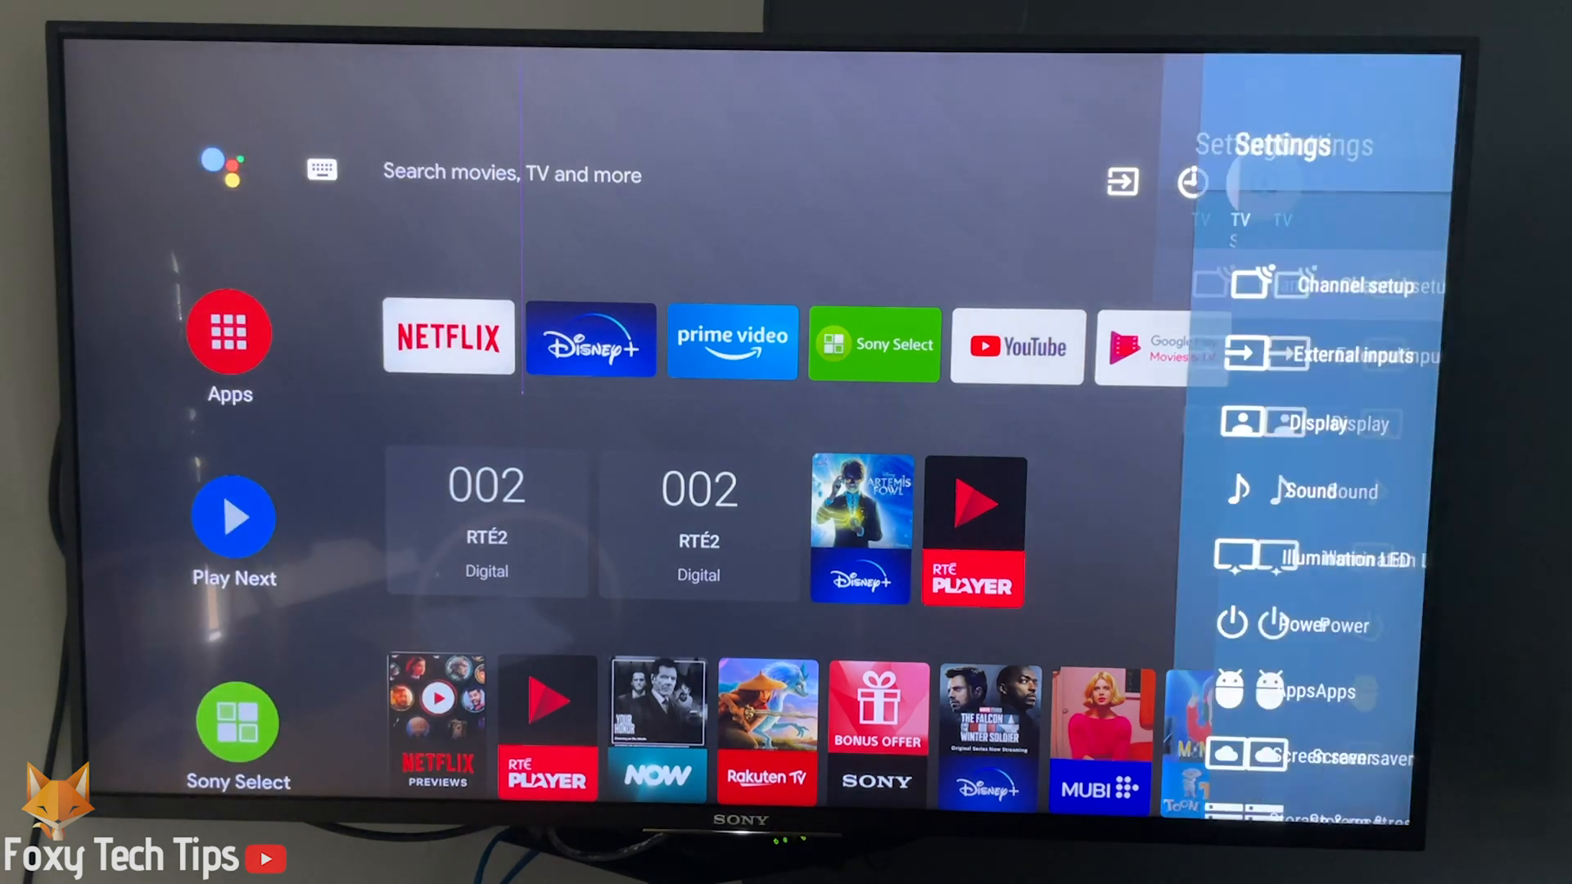
Step: Navigate through External inputs and Manage inputs to the HDMI 3/ARC label choices showing Custom (Xbox)
click(1338, 354)
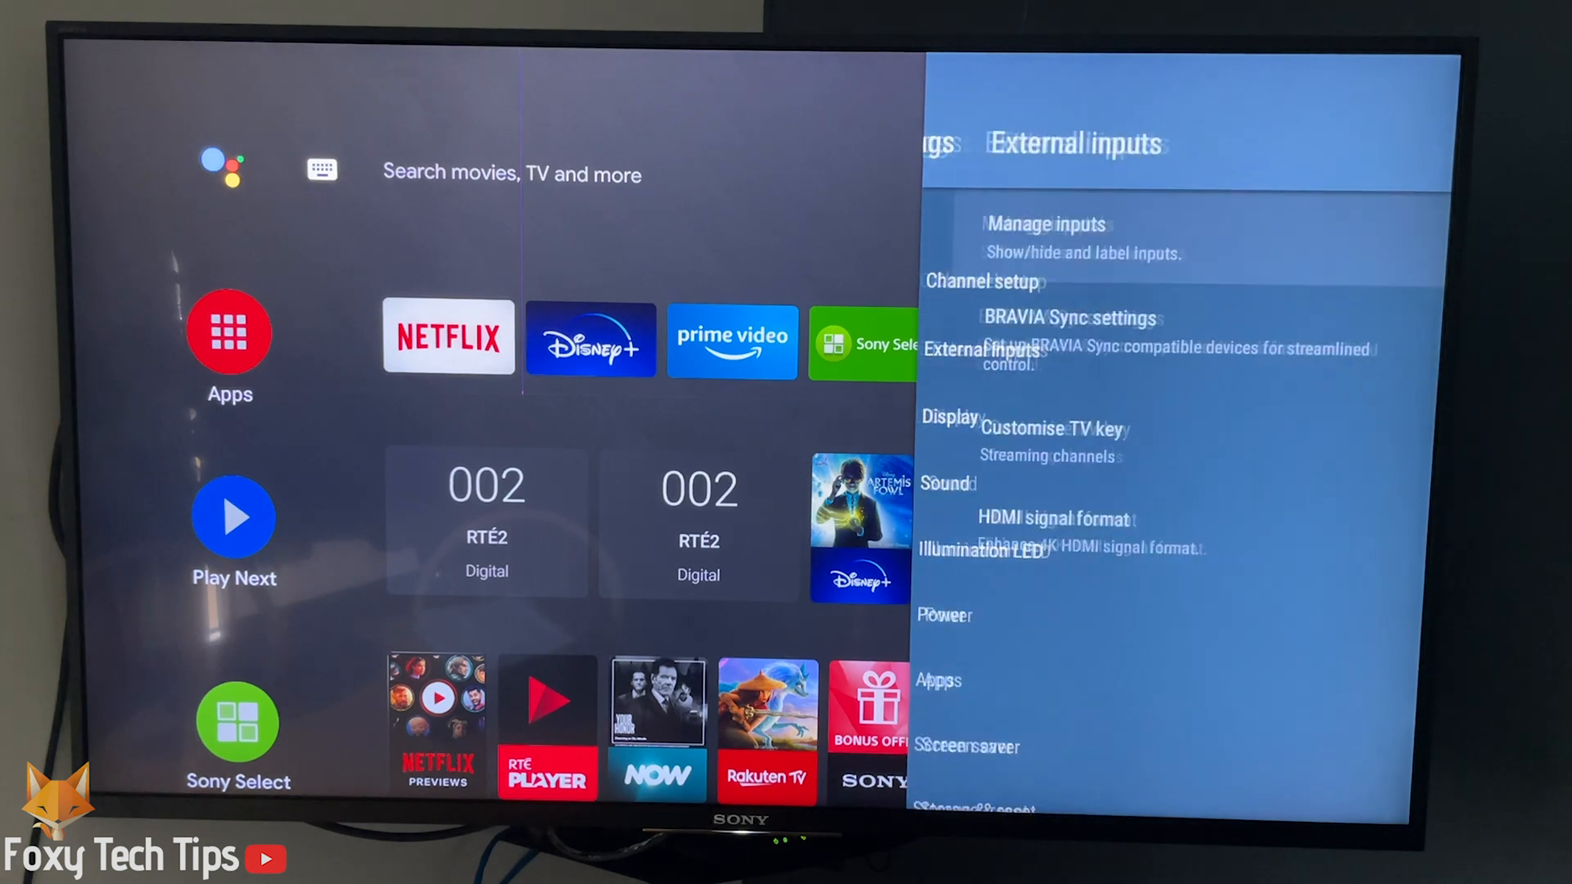
click(1047, 223)
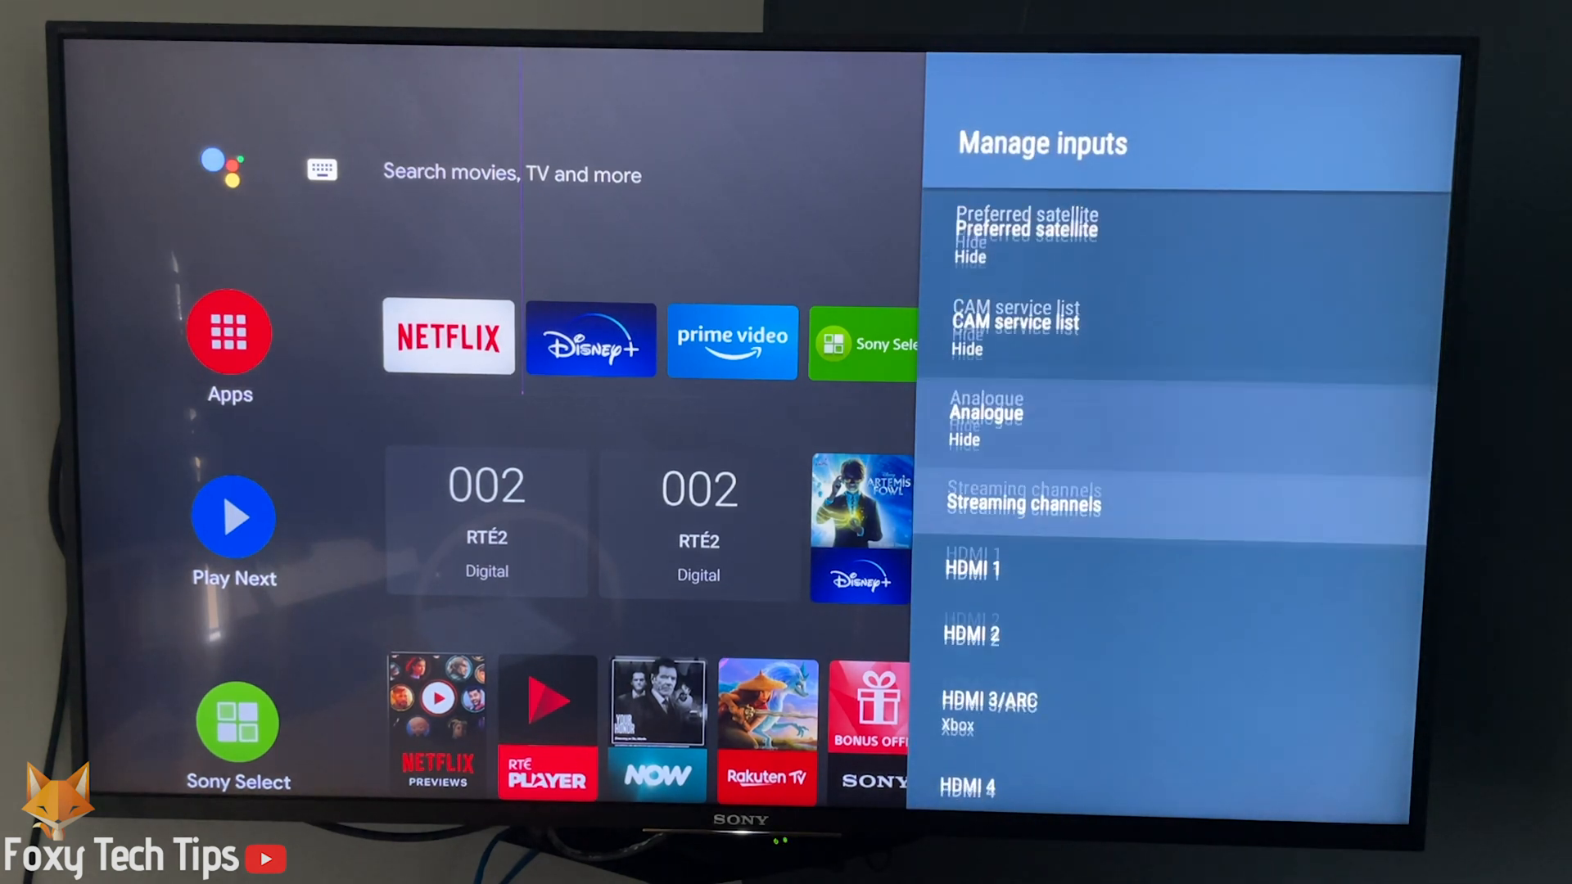
click(988, 700)
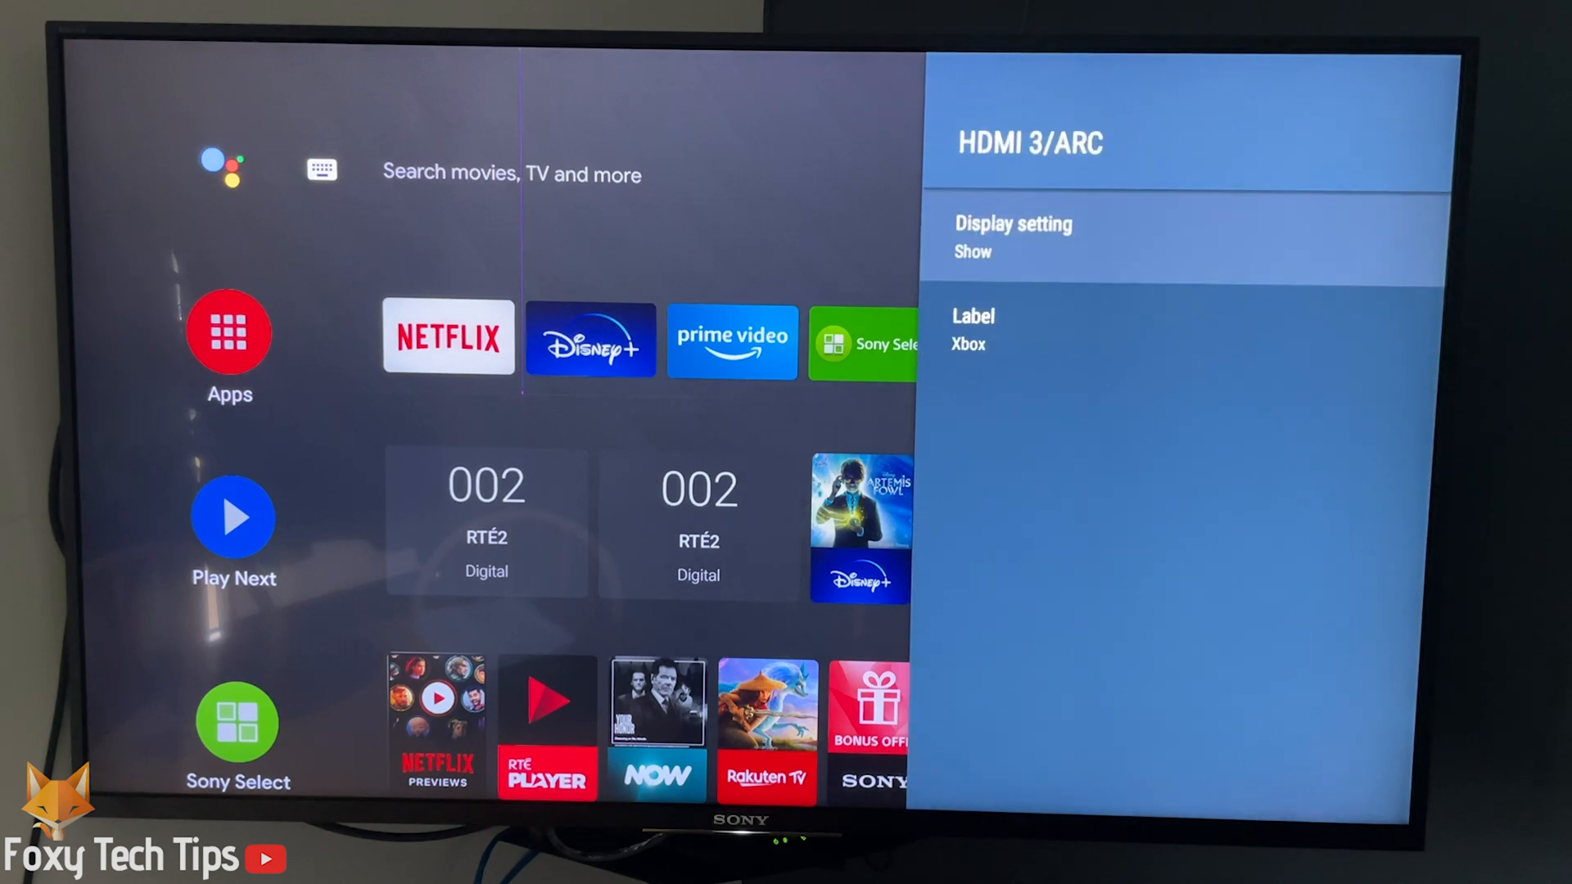
click(973, 330)
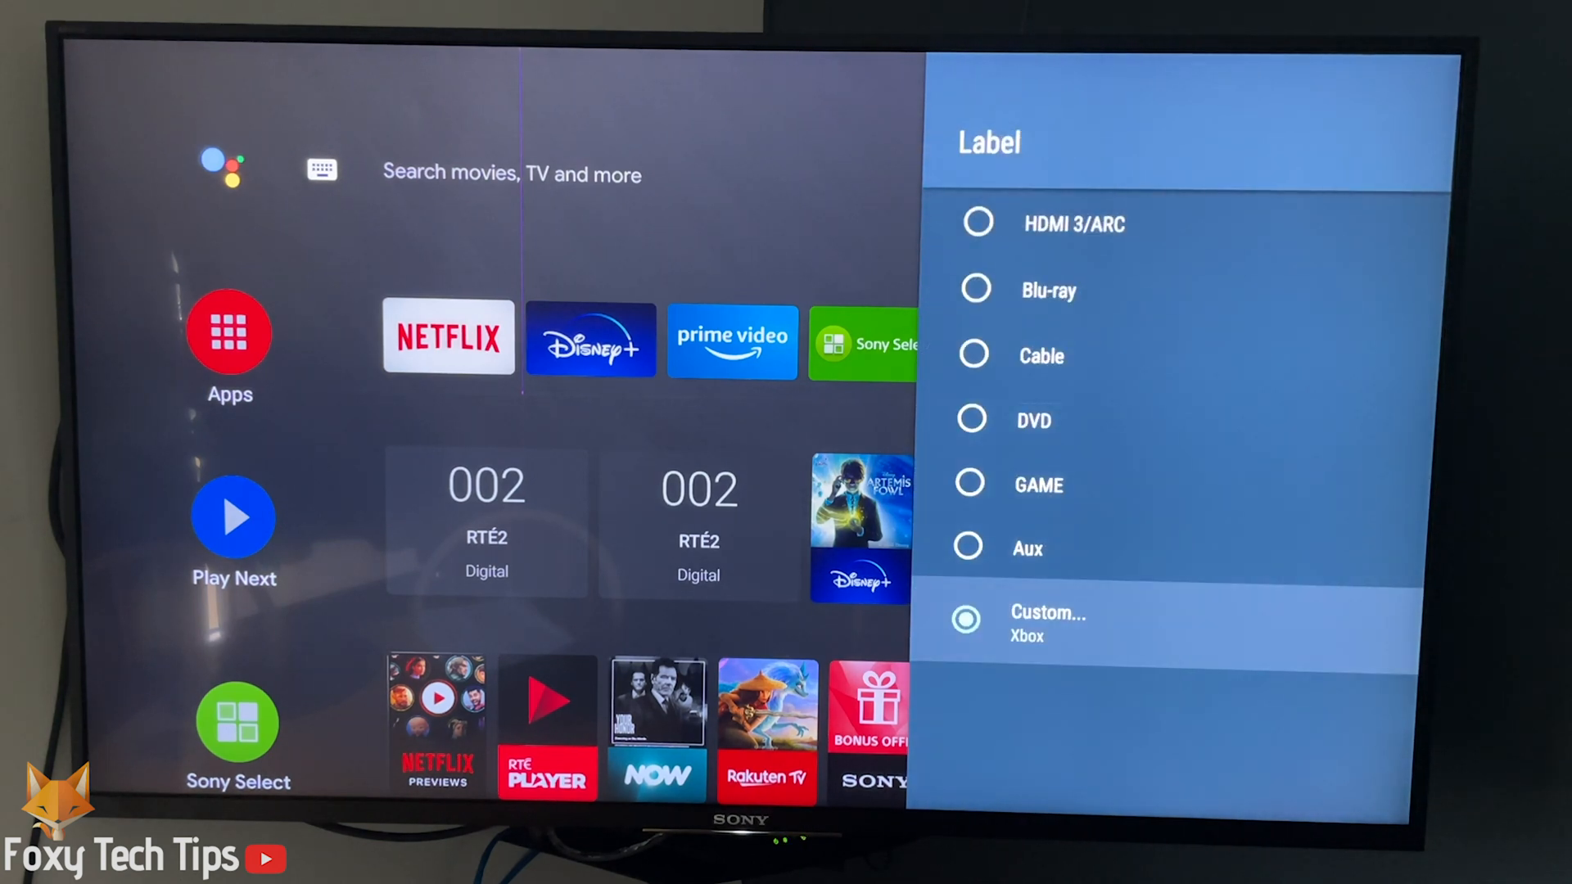